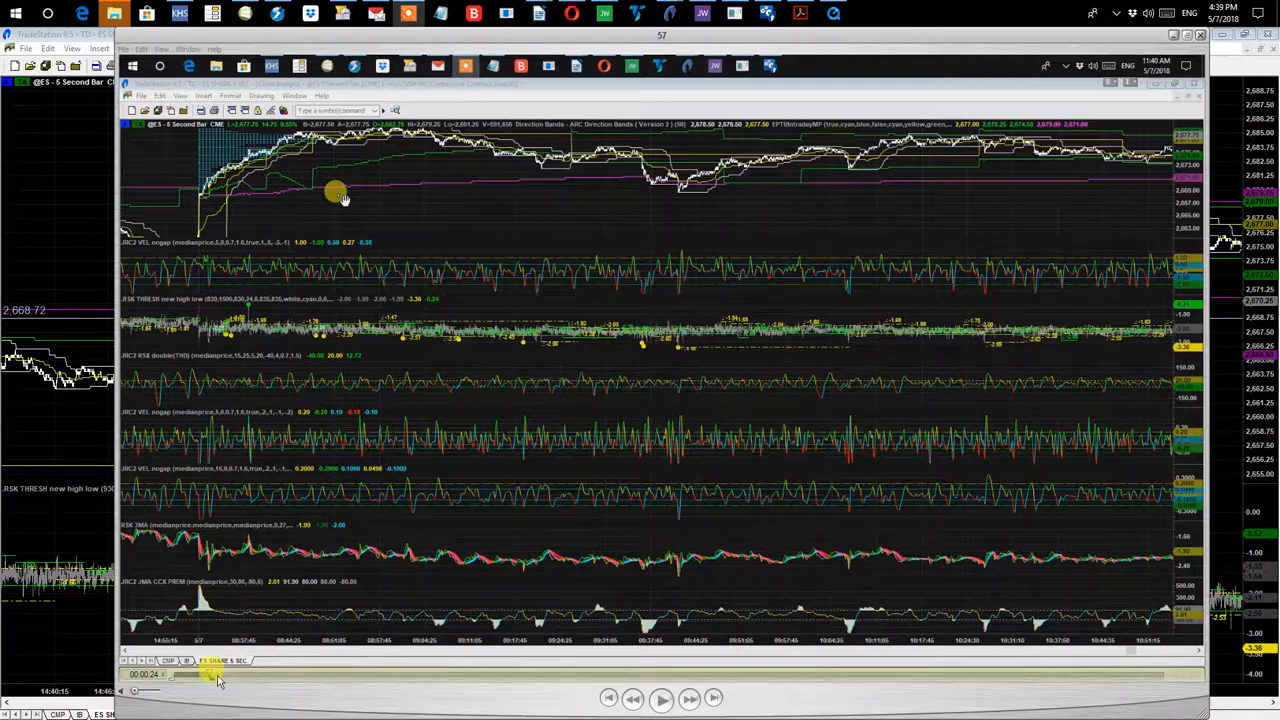
- Scrub the session recording playback ahead in two drags to return to the ES chart
left_click_drag(218, 675, 245, 680)
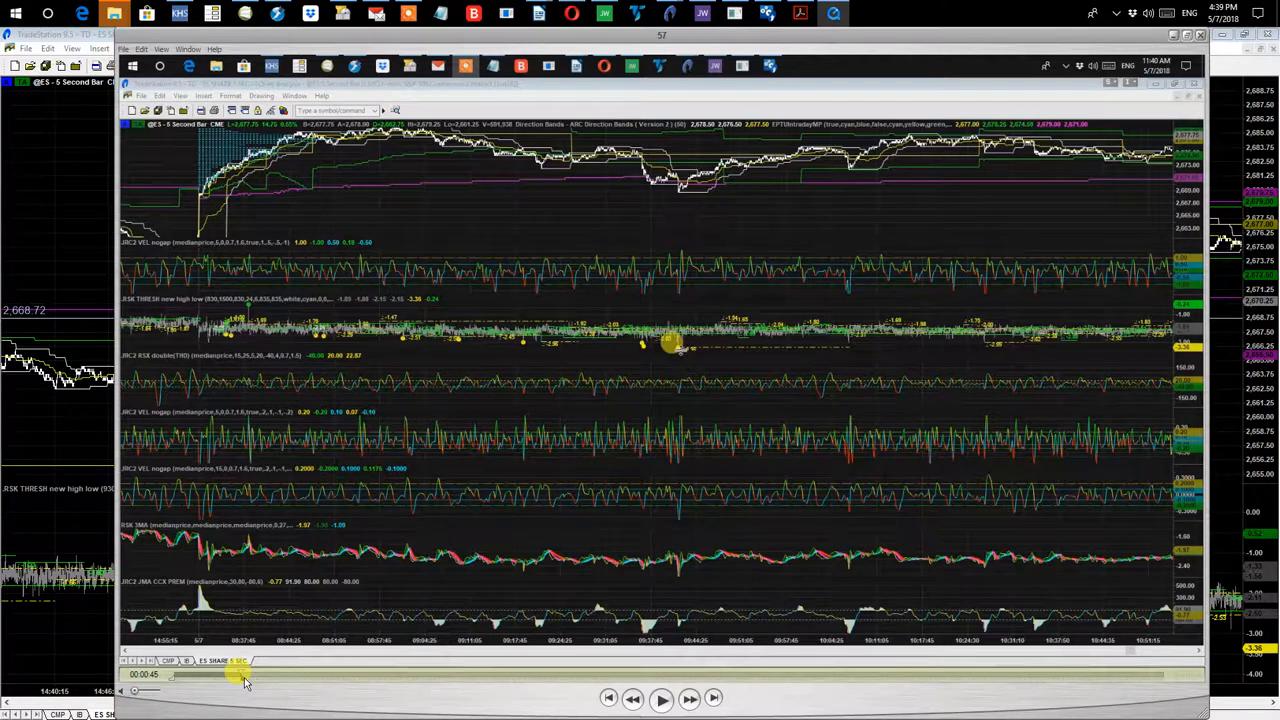
left_click_drag(245, 683, 258, 683)
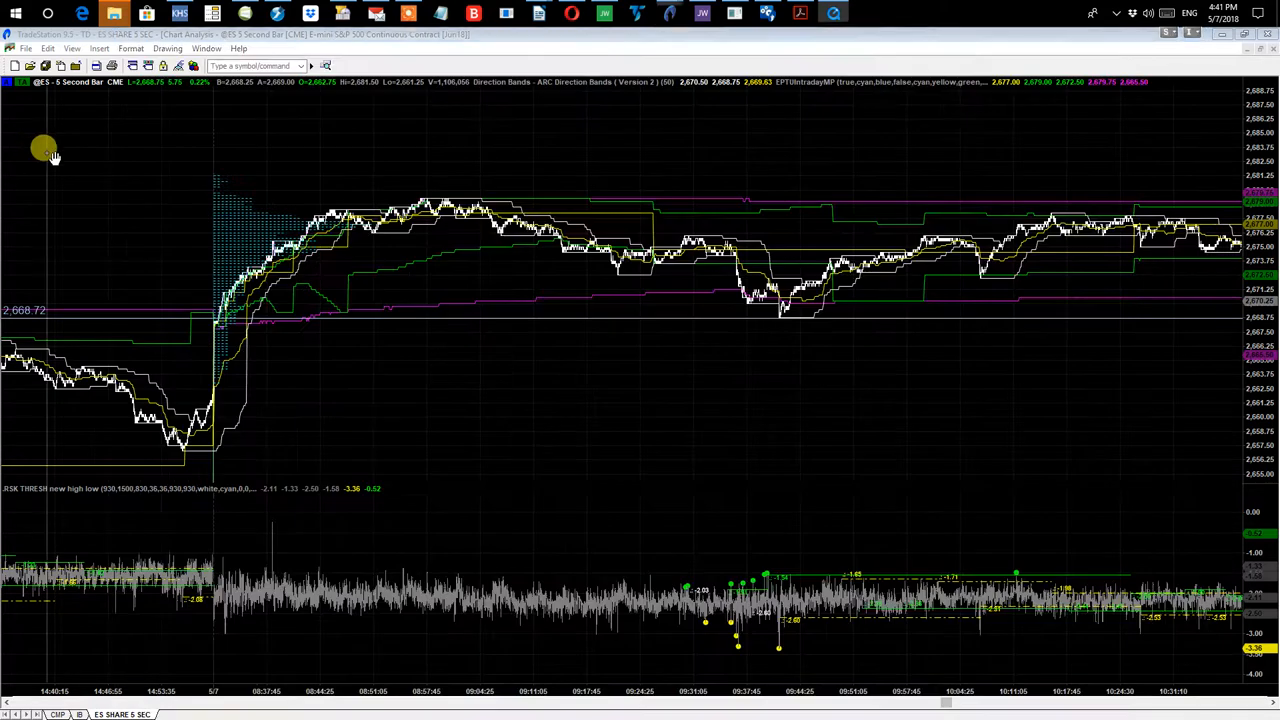
mouse_move(795, 670)
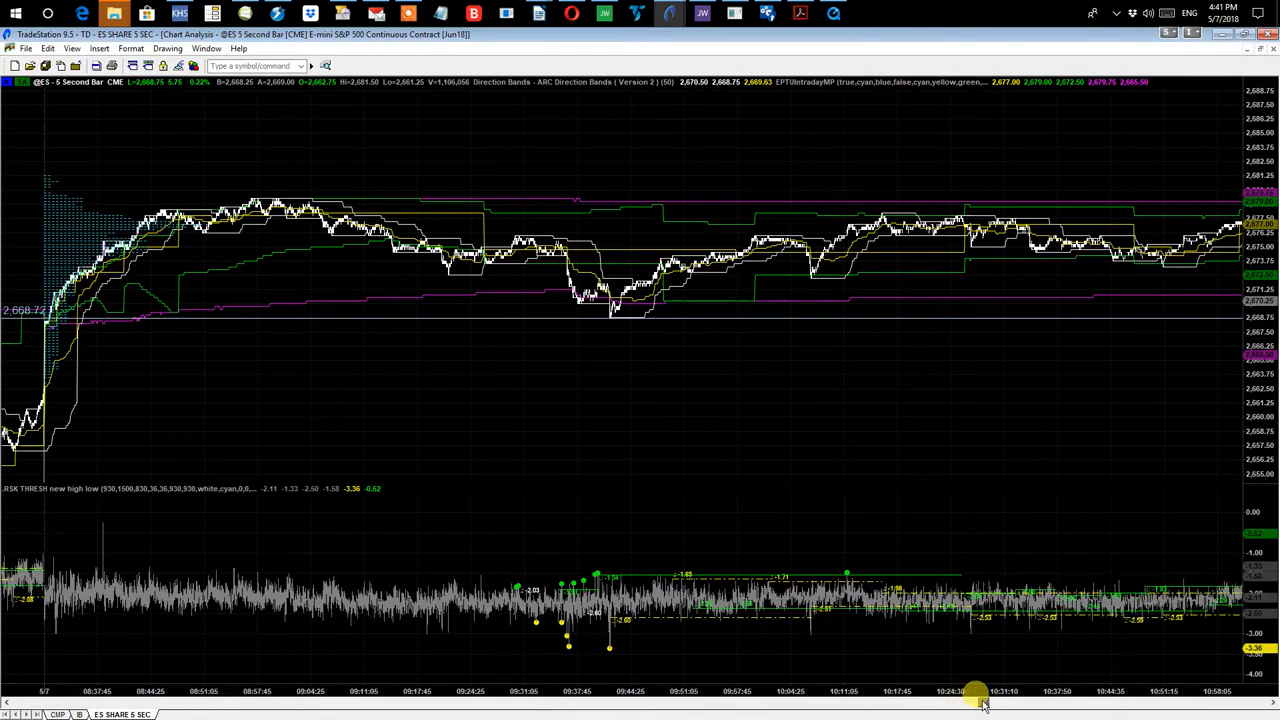
- Pan the ES 5-second chart to the 13:40–14:20 afternoon drop
left_click_drag(975, 690, 1030, 690)
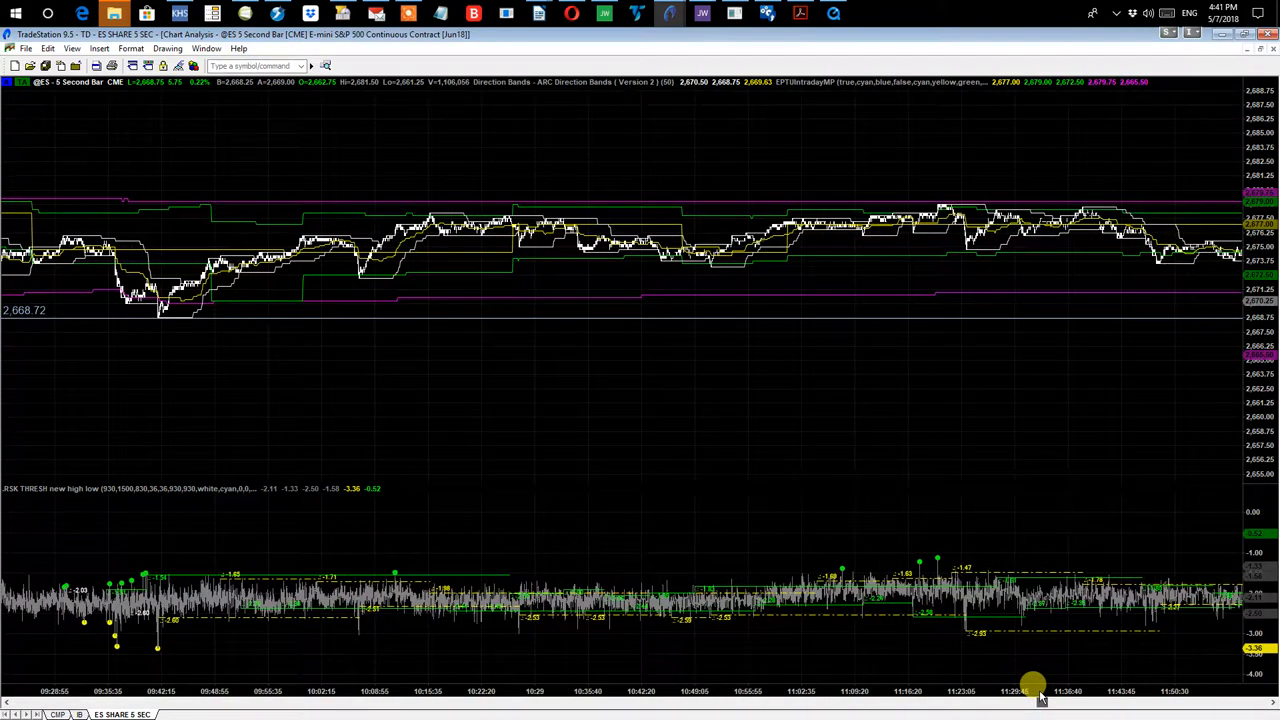
left_click_drag(1035, 688, 1130, 667)
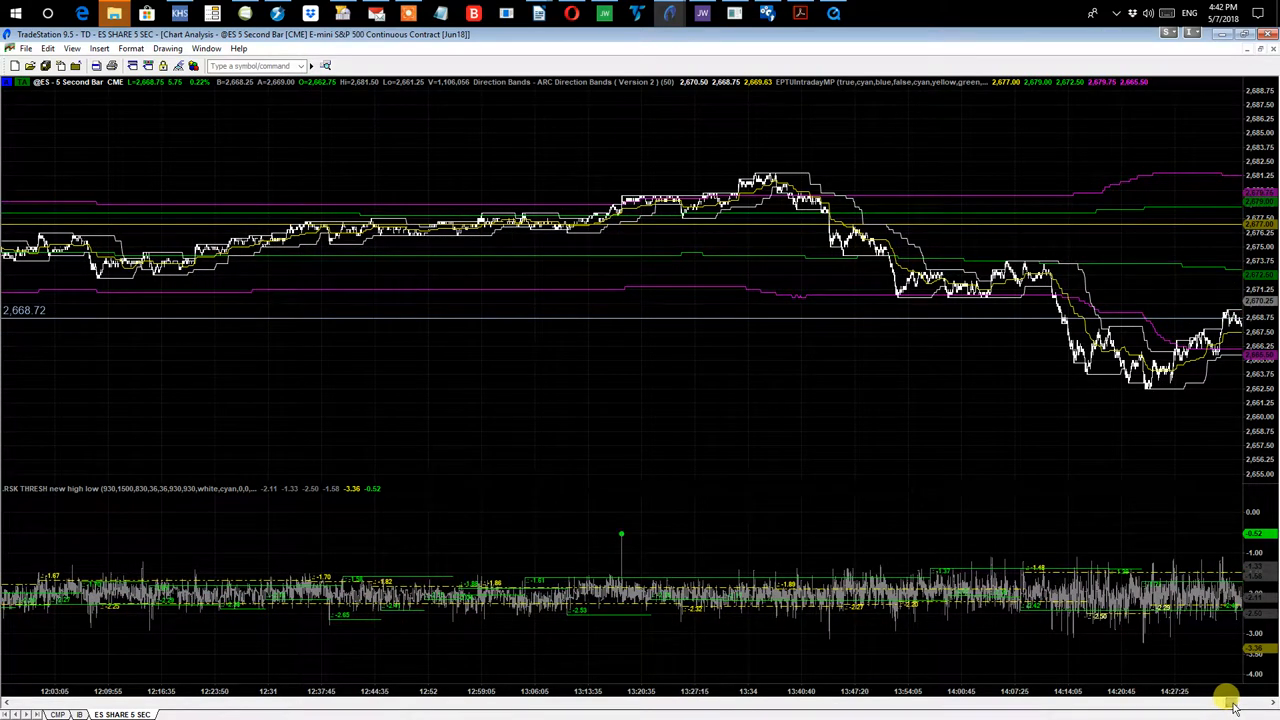
mouse_move(1058, 318)
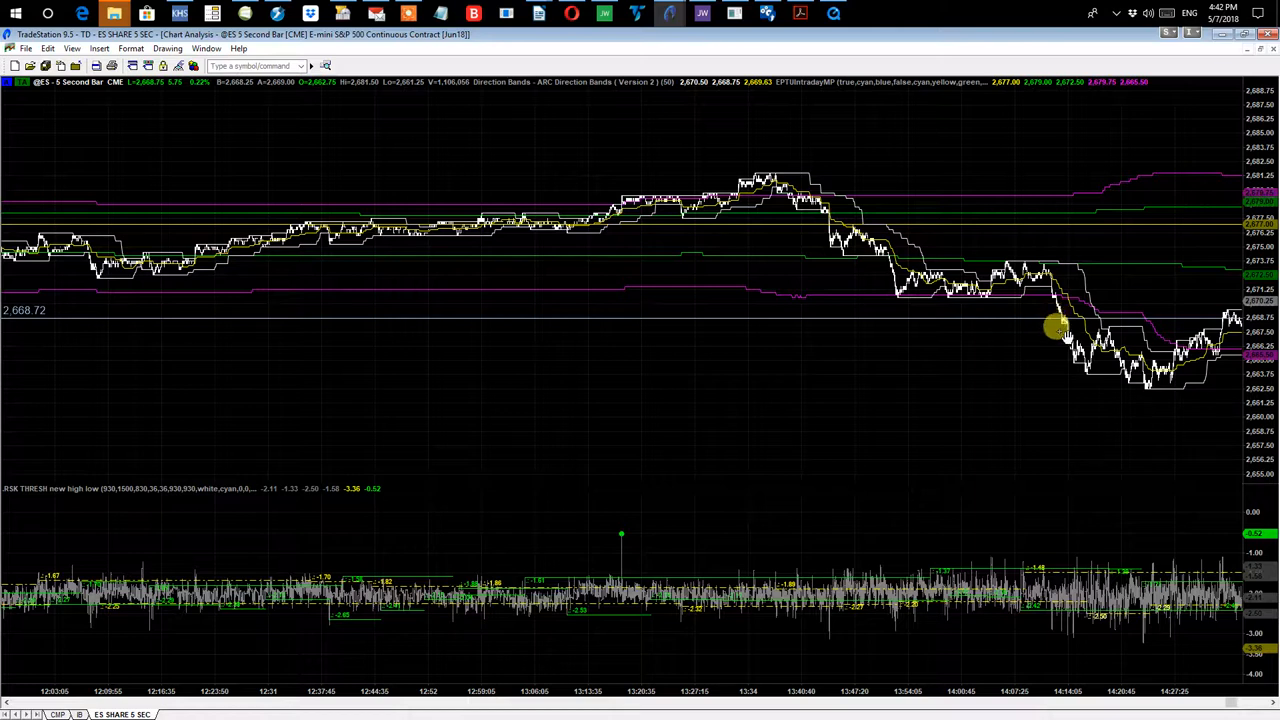
mouse_move(1058, 328)
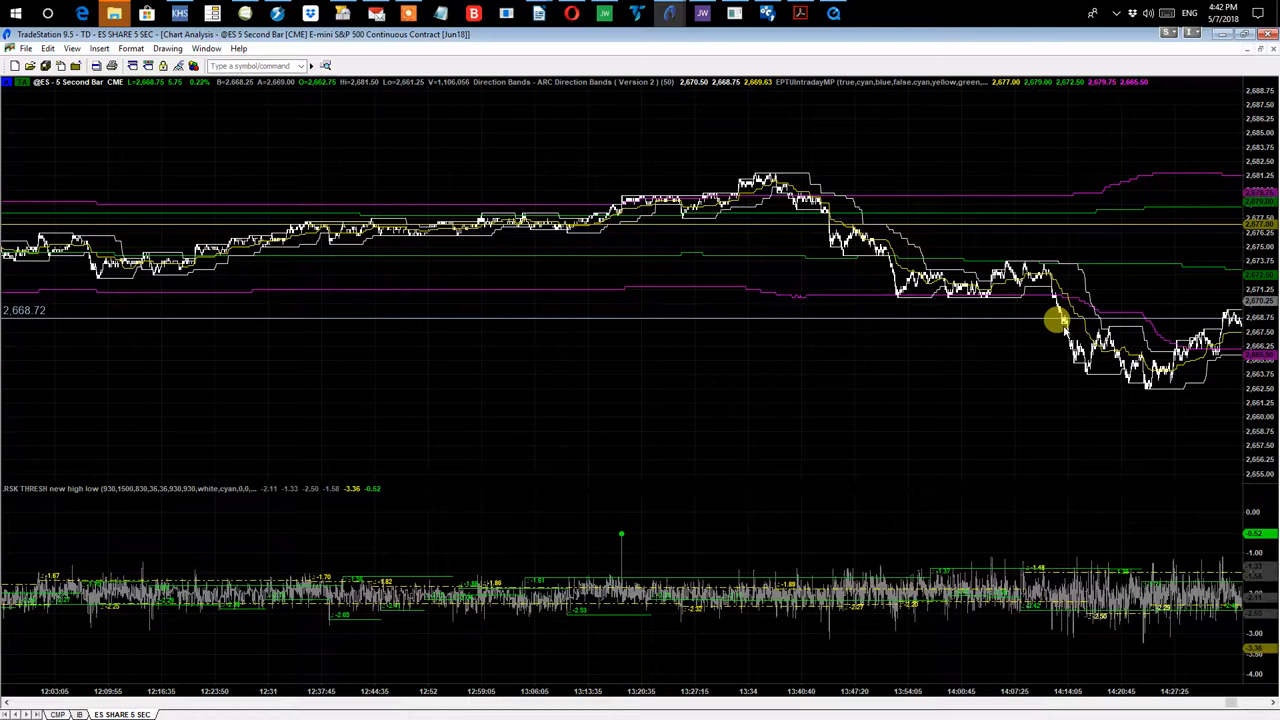
mouse_move(765, 353)
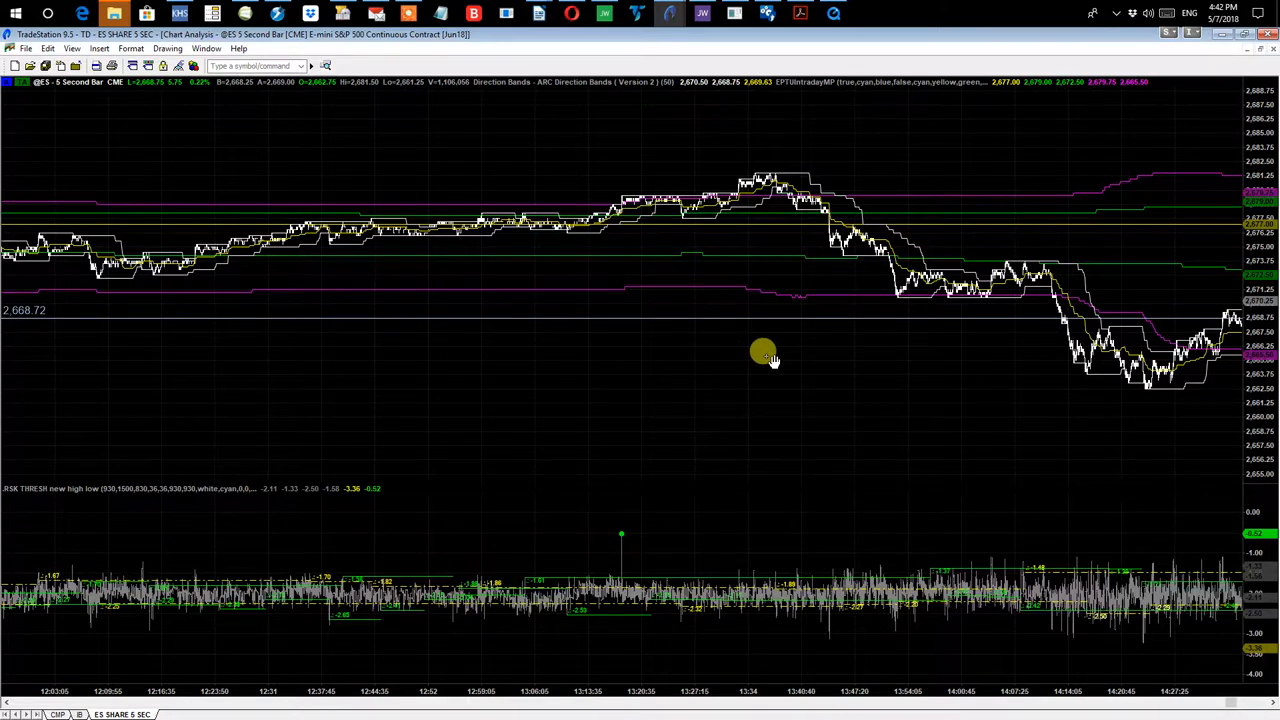
mouse_move(1128, 385)
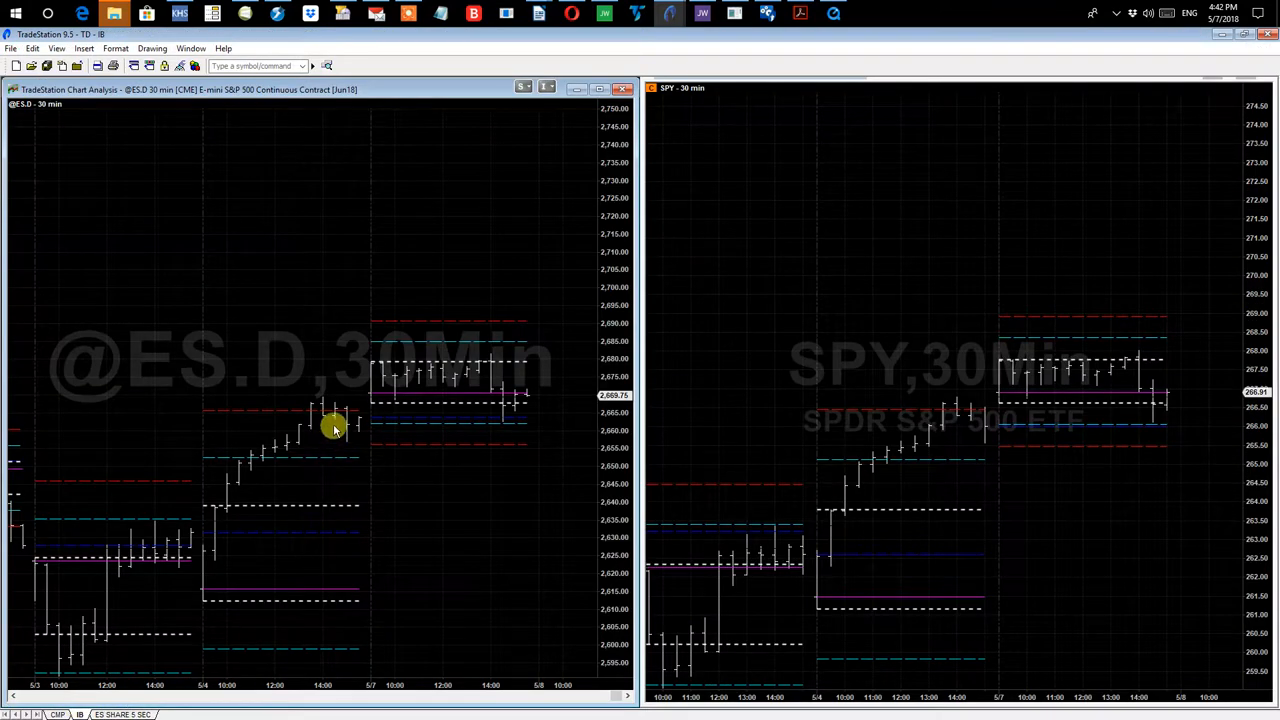
mouse_move(500, 418)
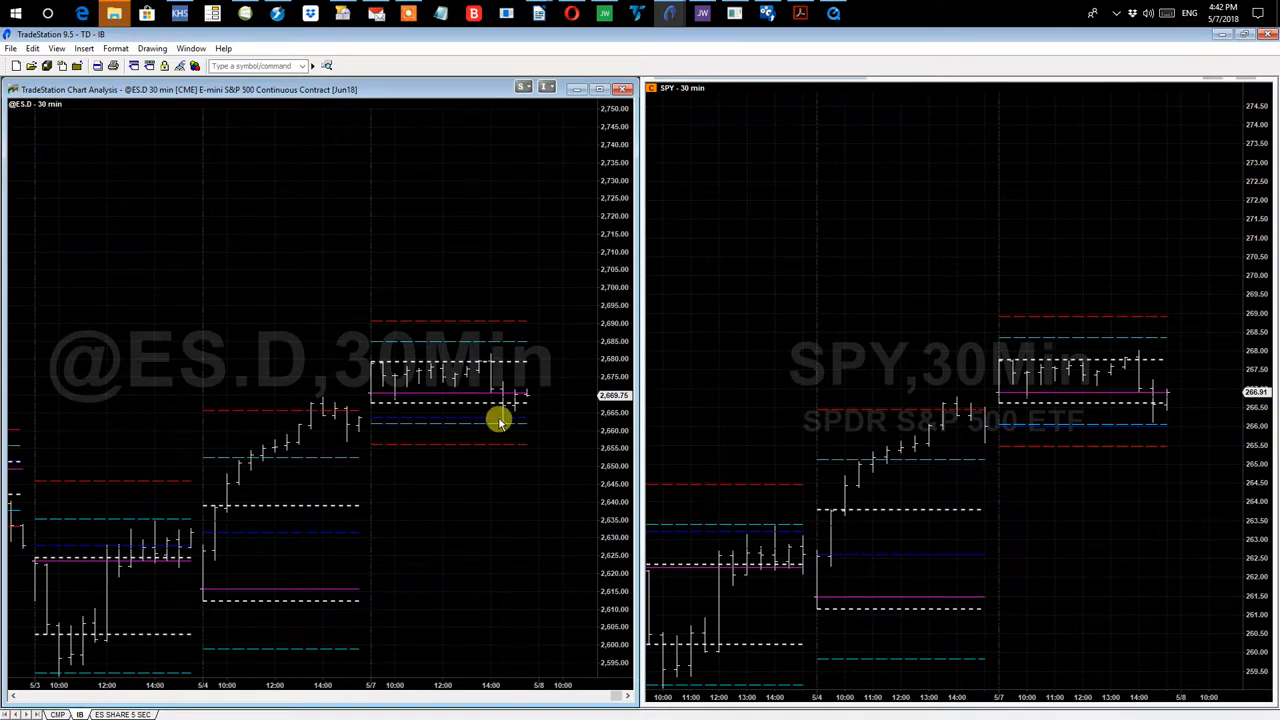
mouse_move(503, 428)
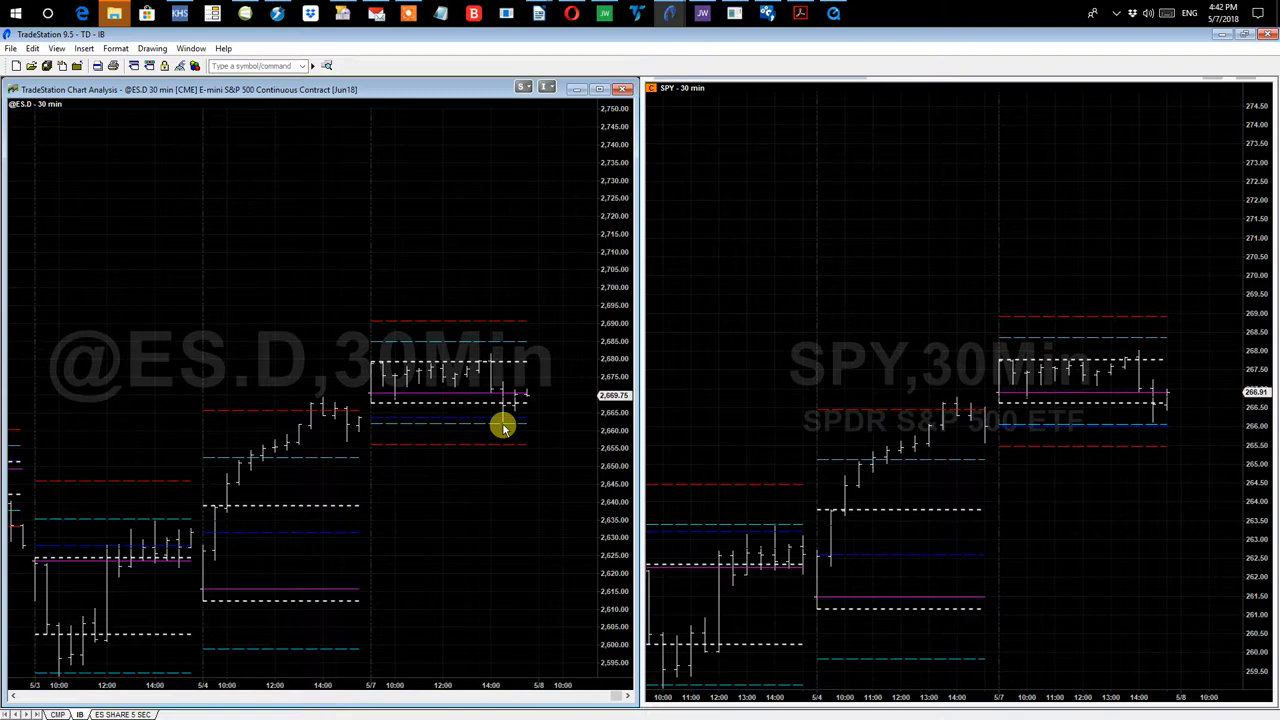
mouse_move(498, 437)
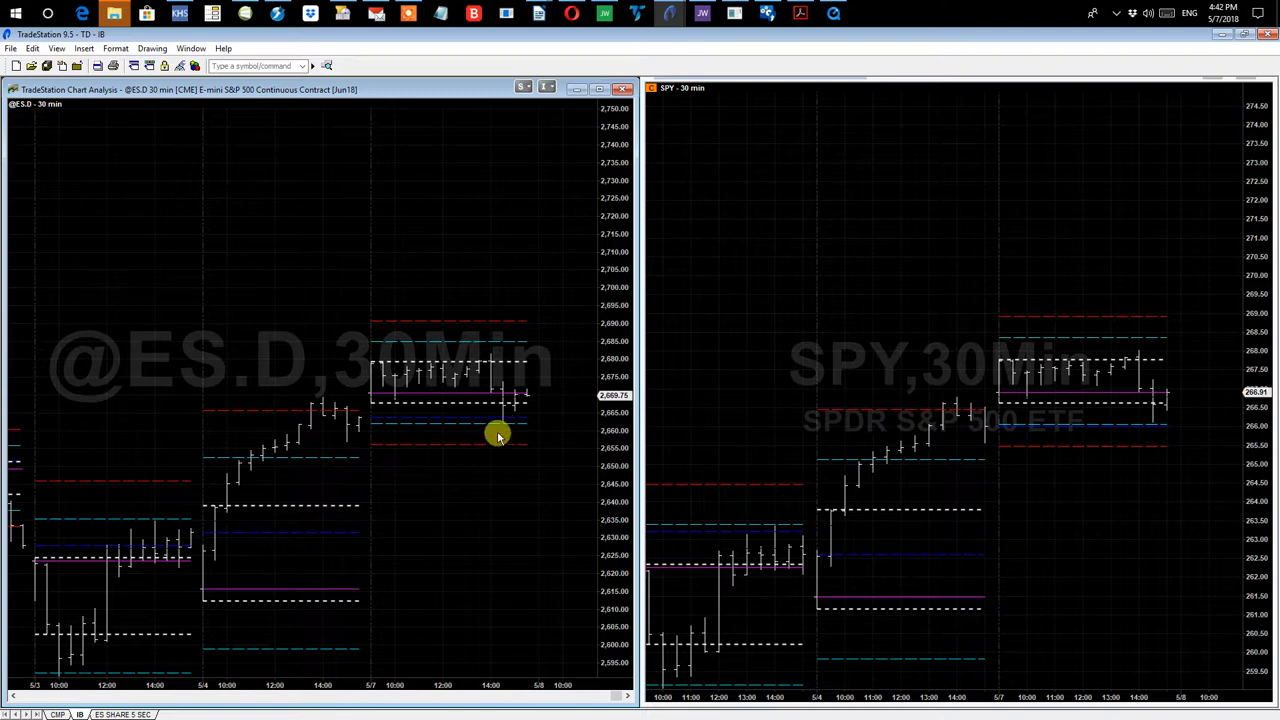